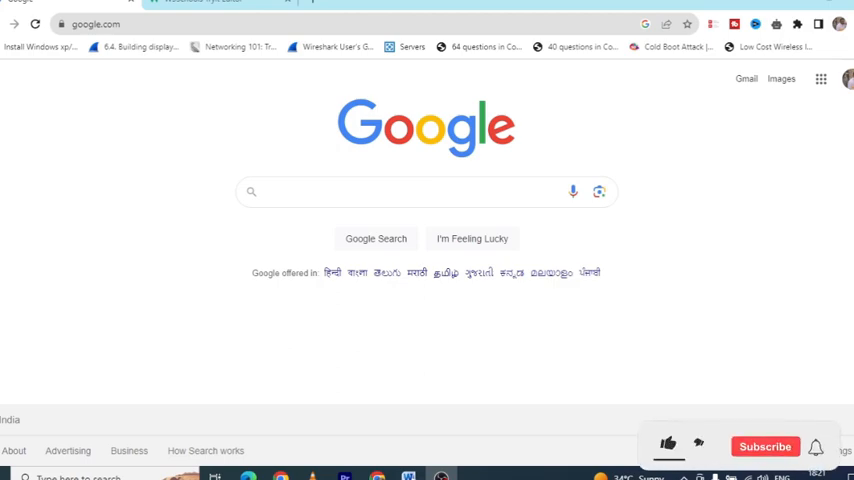
# Run a Google search for 'visual studio code' from the search suggestions
pyautogui.click(668, 444)
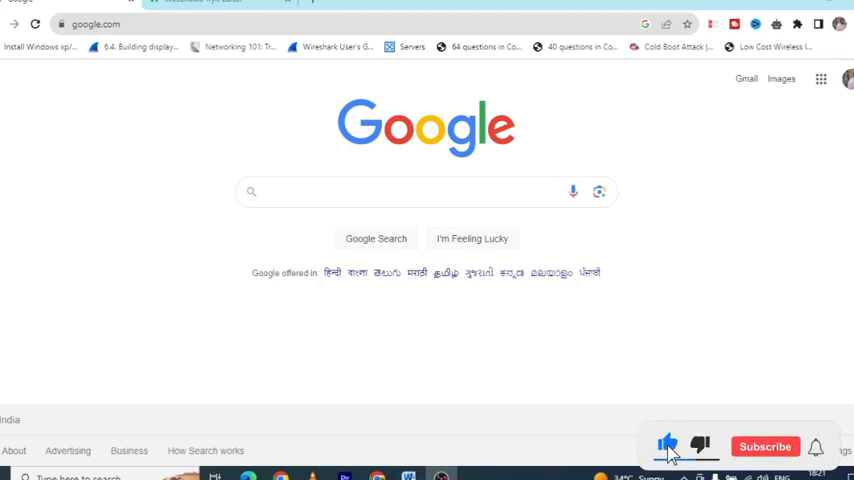
pyautogui.click(764, 446)
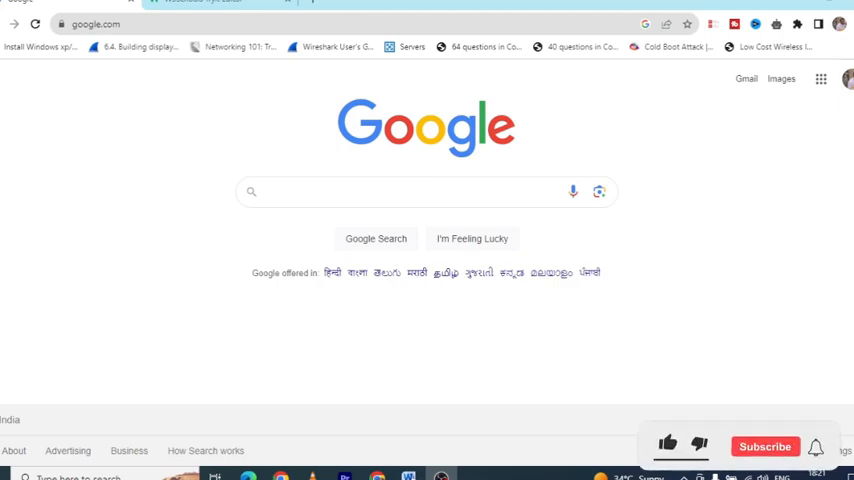
pyautogui.click(668, 444)
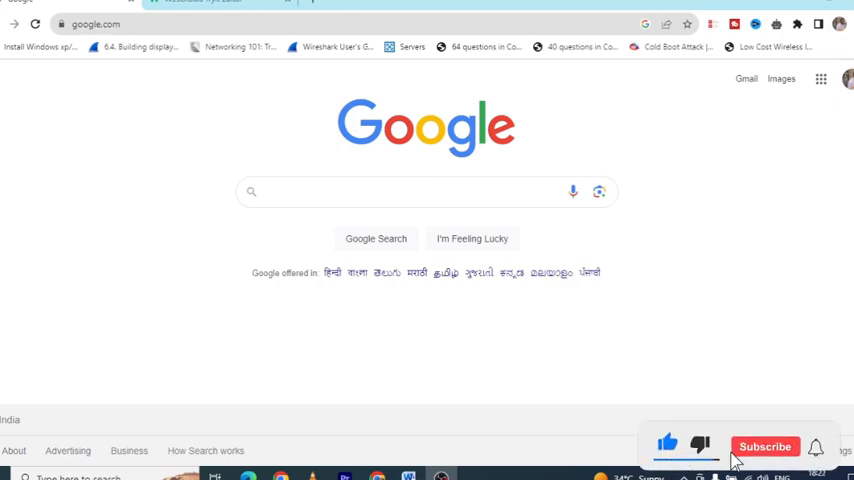
pyautogui.click(766, 446)
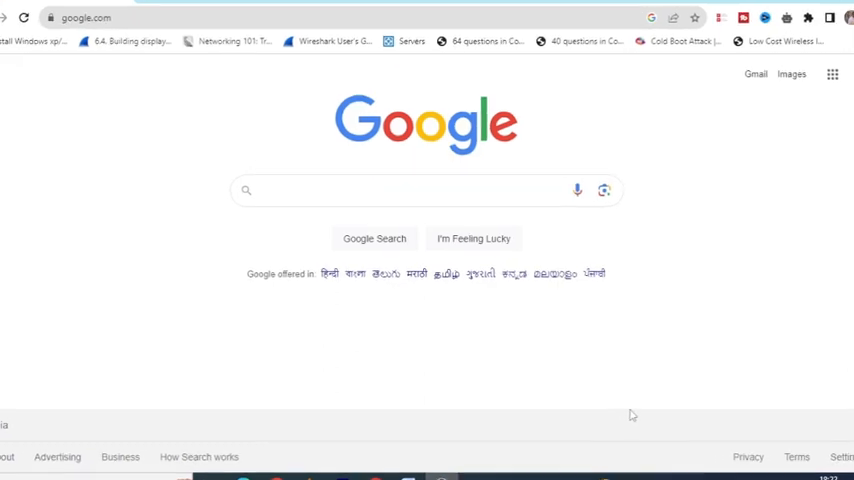
pyautogui.write('vis')
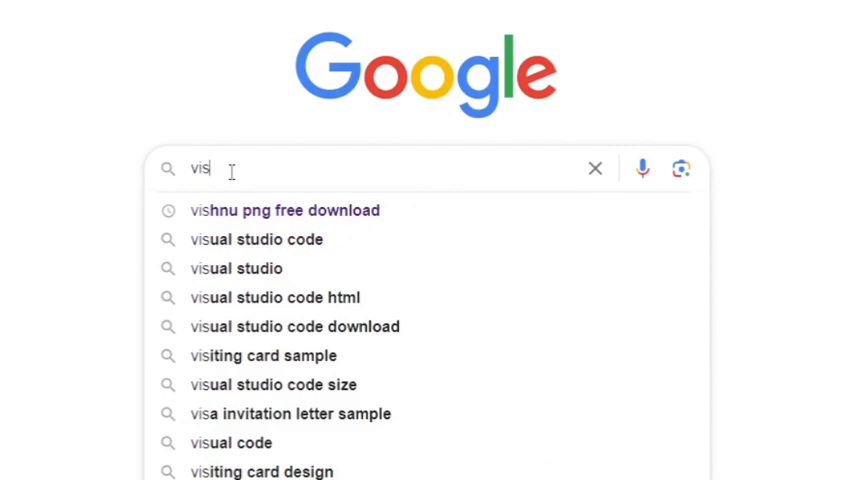
pyautogui.click(256, 240)
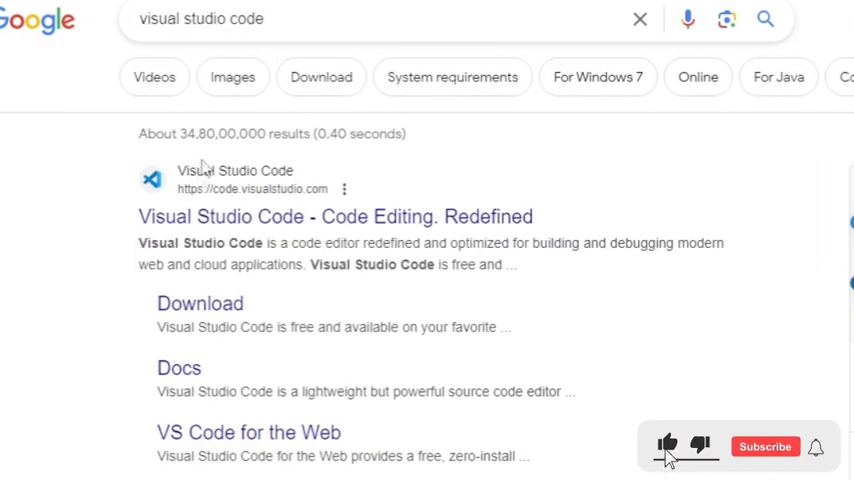
# Go to the official code.visualstudio.com site from the search results
pyautogui.click(764, 446)
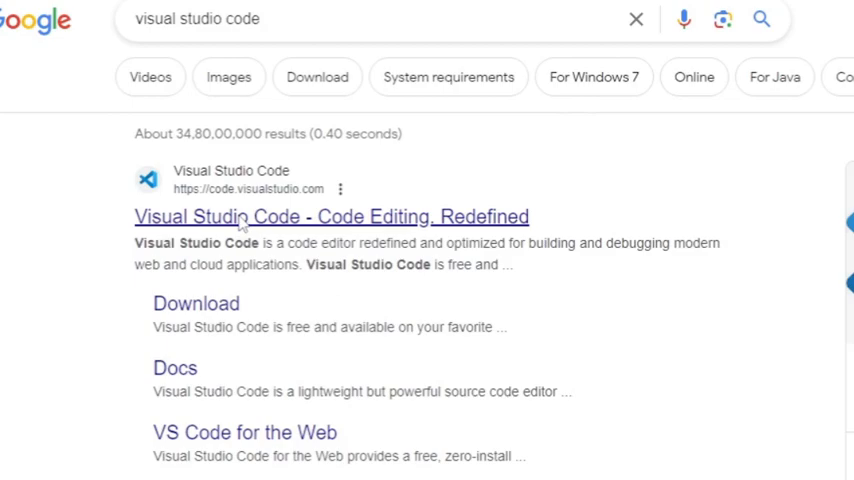
pyautogui.click(330, 216)
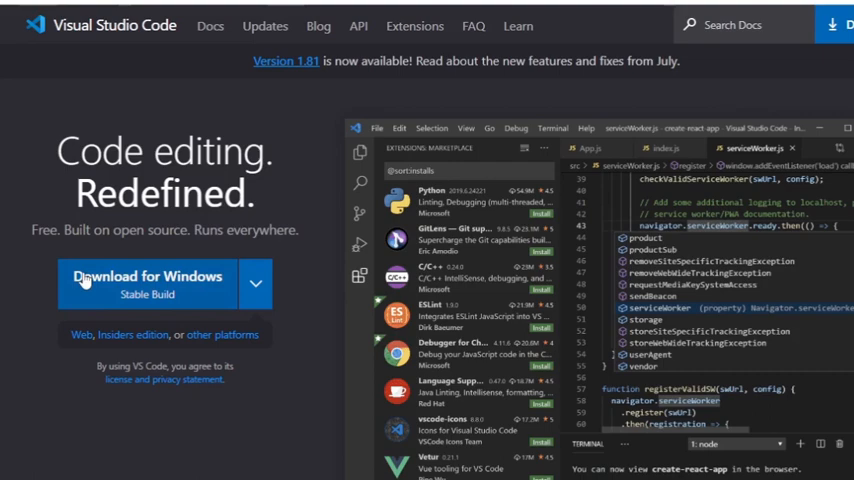
# Download the stable Windows build of Visual Studio Code and show the Downloads folder
pyautogui.click(148, 280)
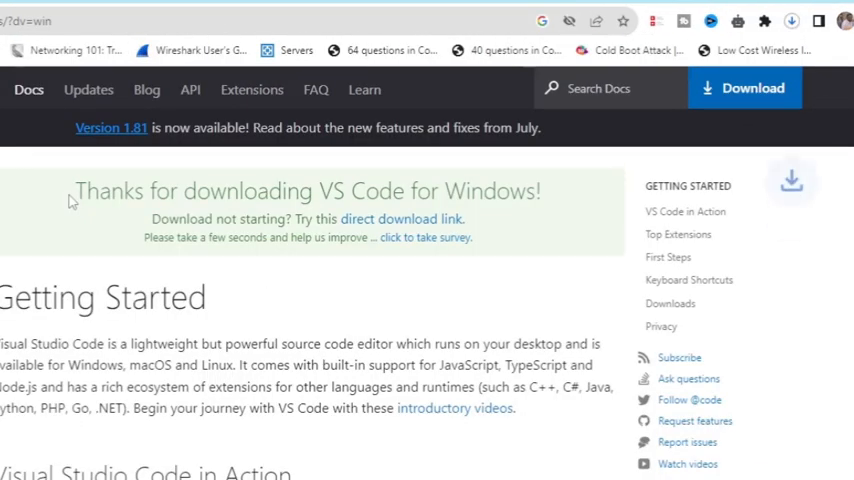
pyautogui.click(792, 20)
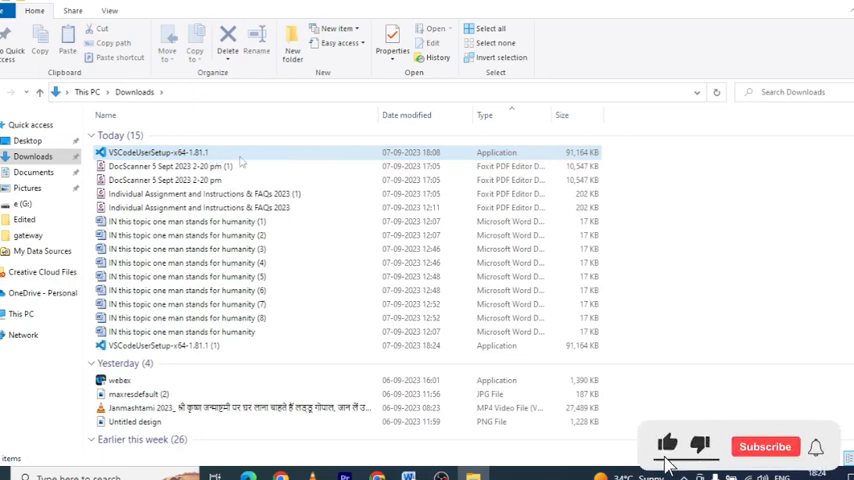
# Run the downloaded VSCodeUserSetup-x64 installer from the Downloads folder
pyautogui.click(764, 446)
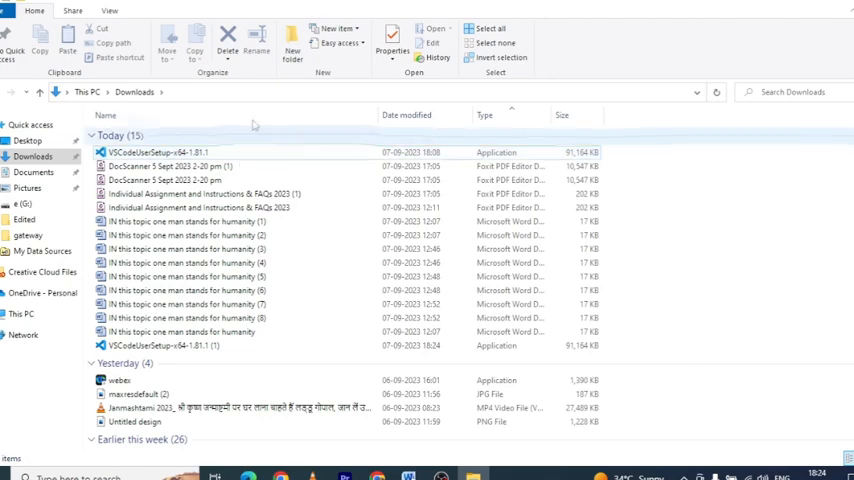
pyautogui.doubleClick(156, 152)
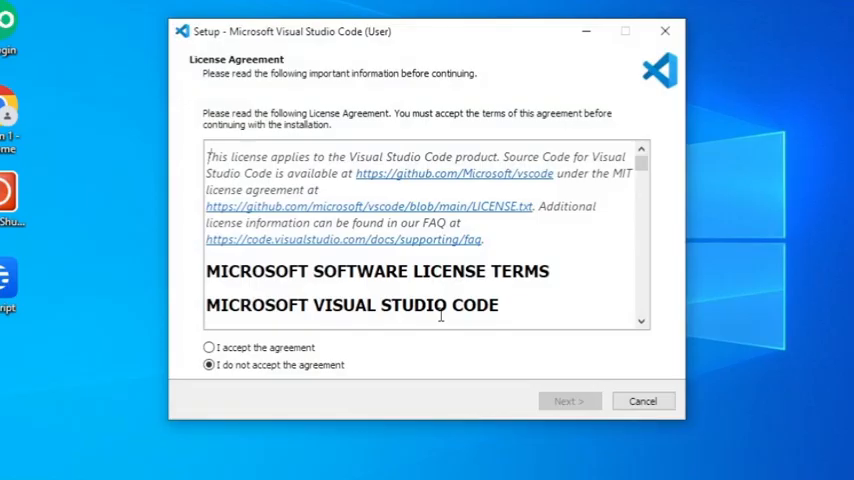
pyautogui.moveTo(448, 312)
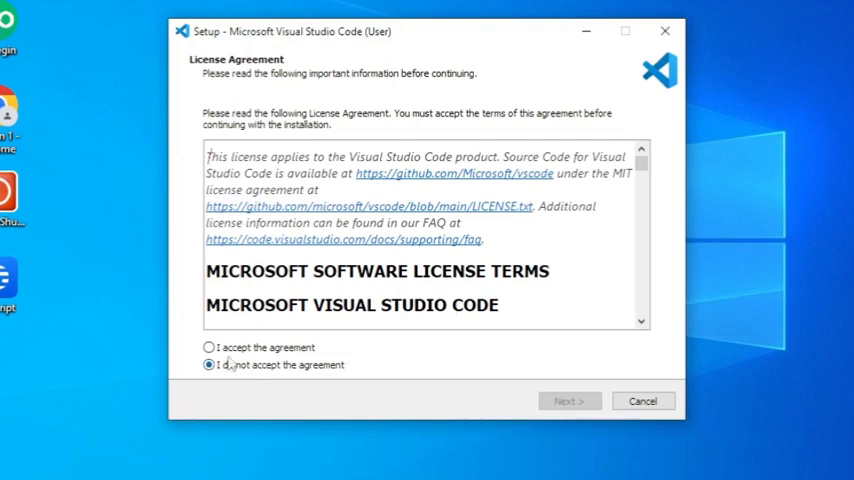
# Accept the license, keep the default install folder, shortcuts and tasks, and start the installation
pyautogui.click(208, 348)
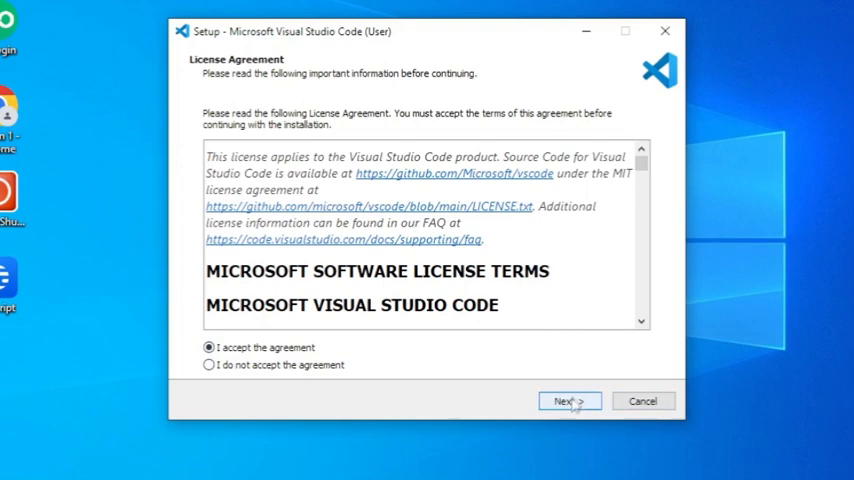
pyautogui.click(568, 400)
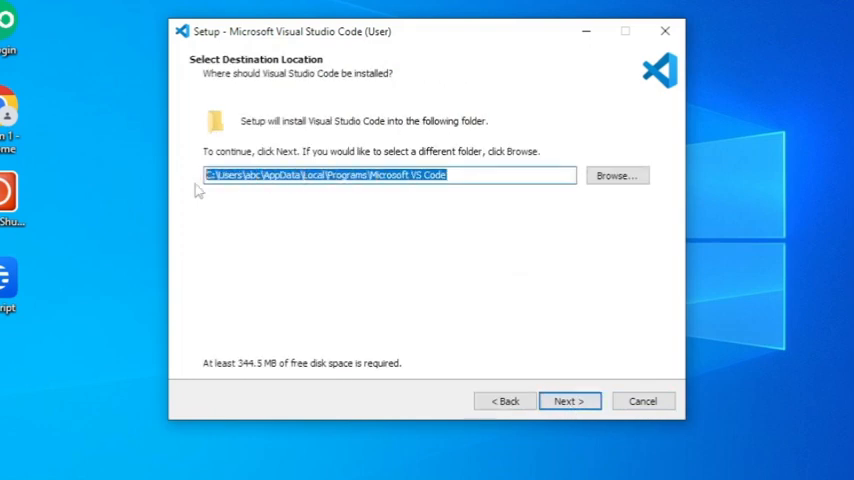
pyautogui.click(568, 400)
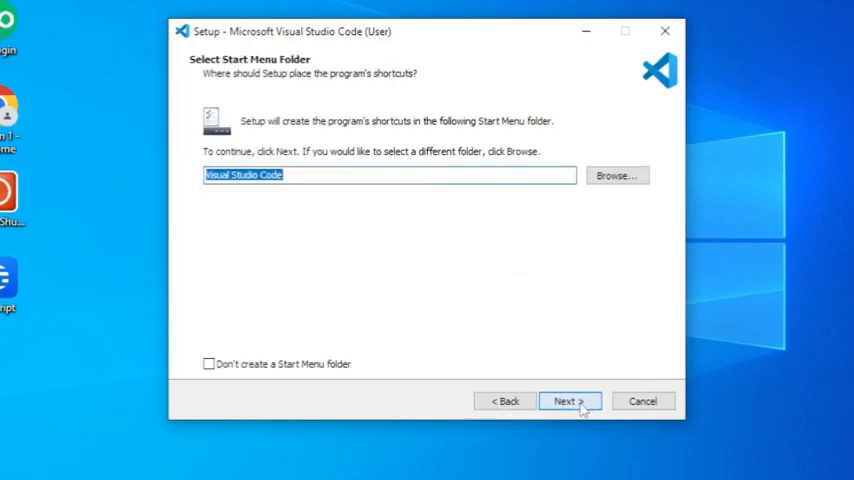
pyautogui.click(310, 176)
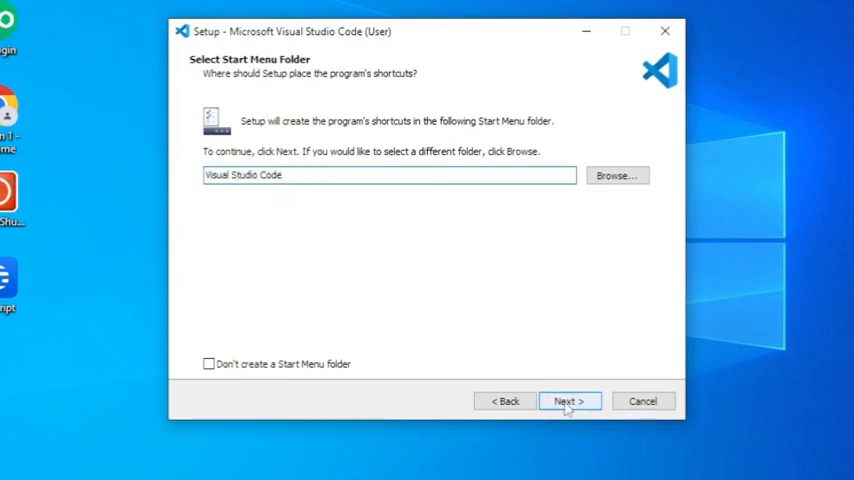
pyautogui.click(568, 400)
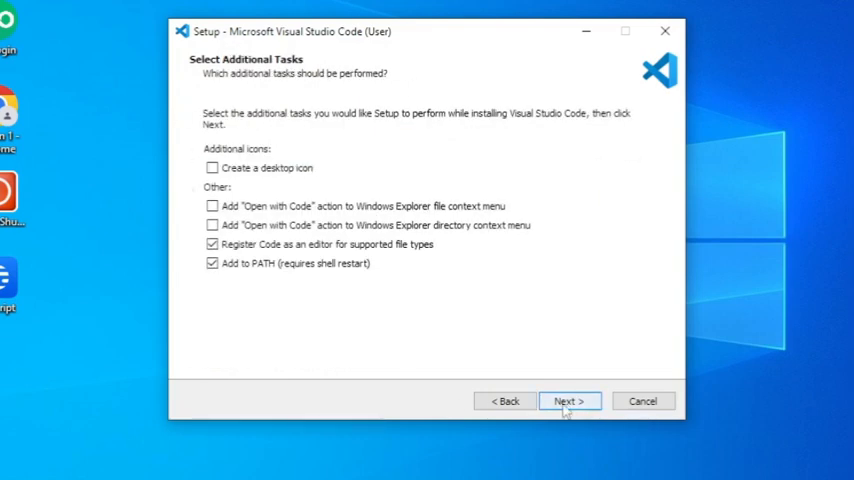
pyautogui.click(568, 400)
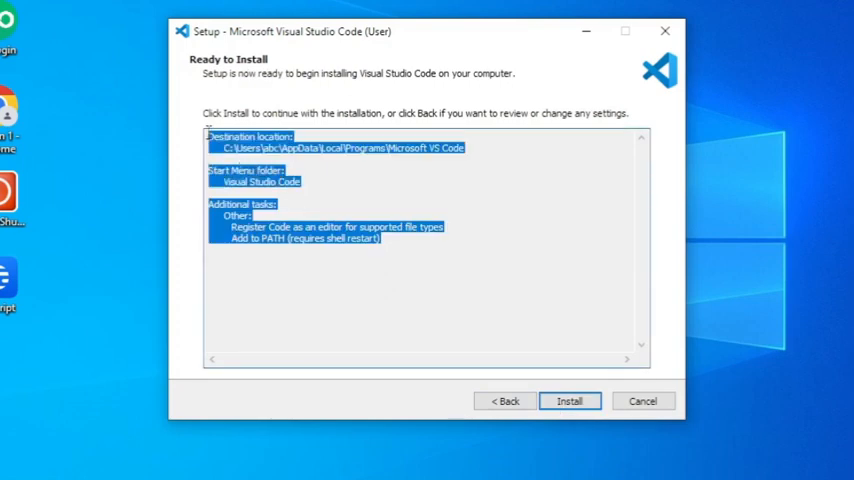
pyautogui.moveTo(280, 226)
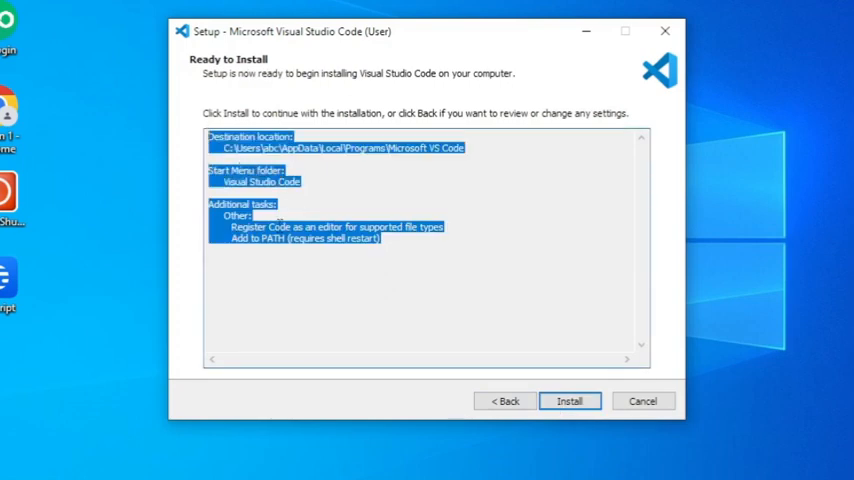
pyautogui.click(568, 400)
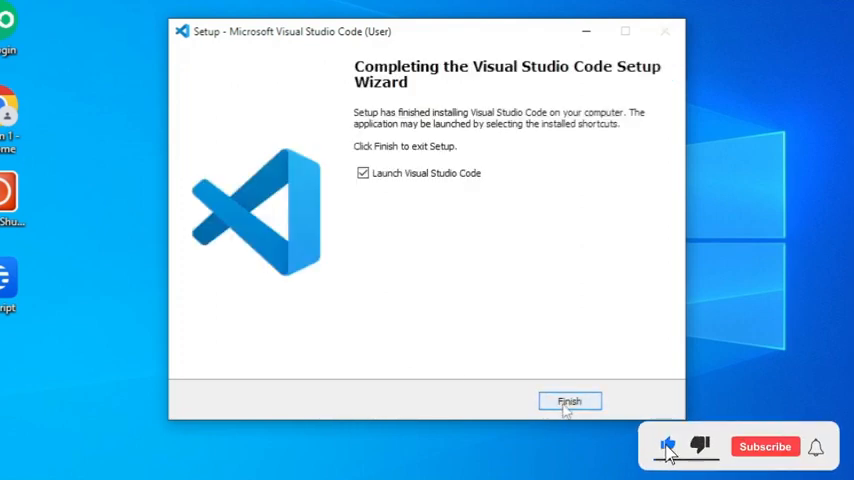
# Finish the setup wizard and launch Visual Studio Code from the Start menu's installed apps
pyautogui.click(568, 400)
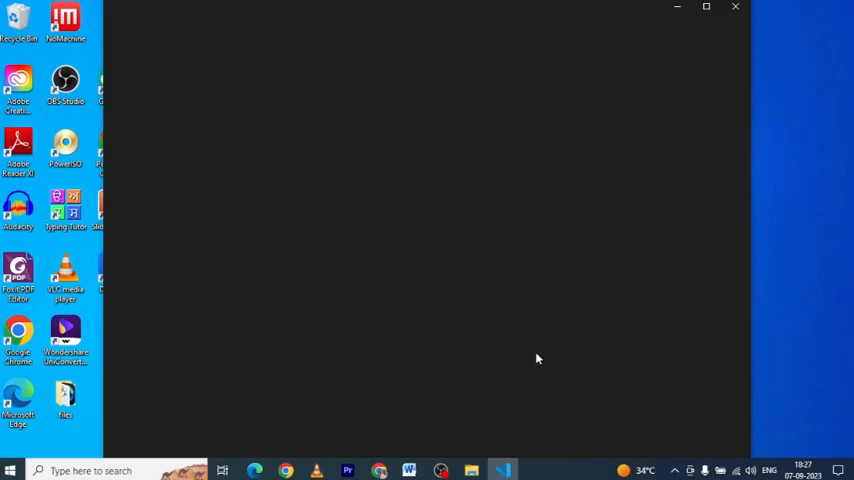
pyautogui.click(10, 470)
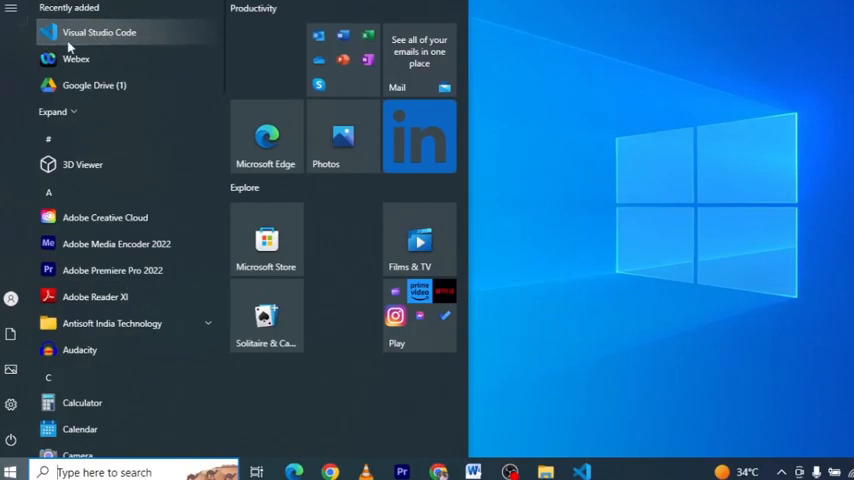
pyautogui.click(100, 32)
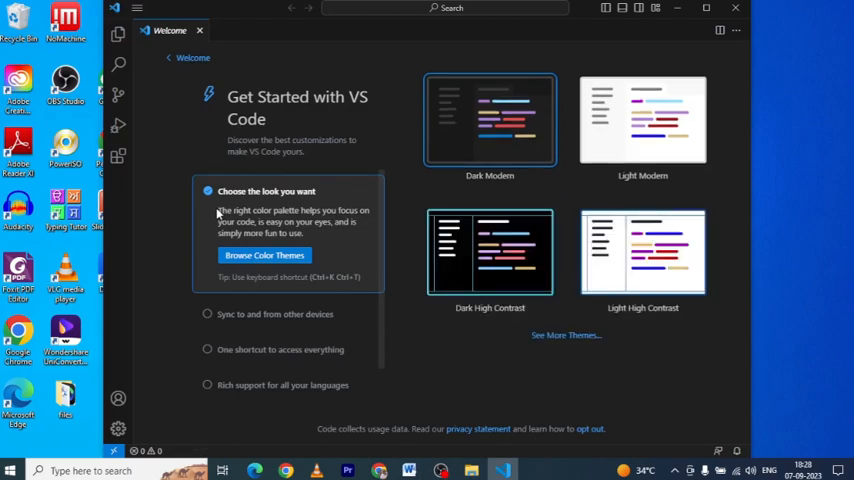
# Create a new untitled text file via File > New Text File, then switch to the W3Schools example in Chrome
pyautogui.click(136, 8)
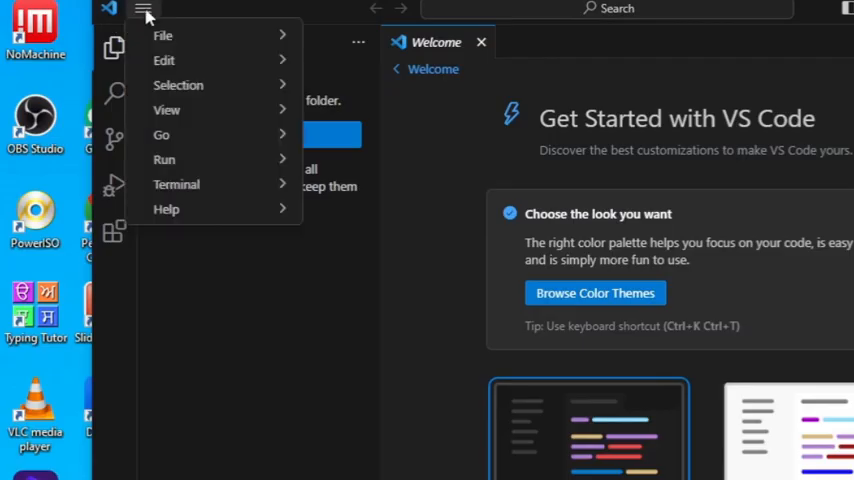
pyautogui.click(162, 36)
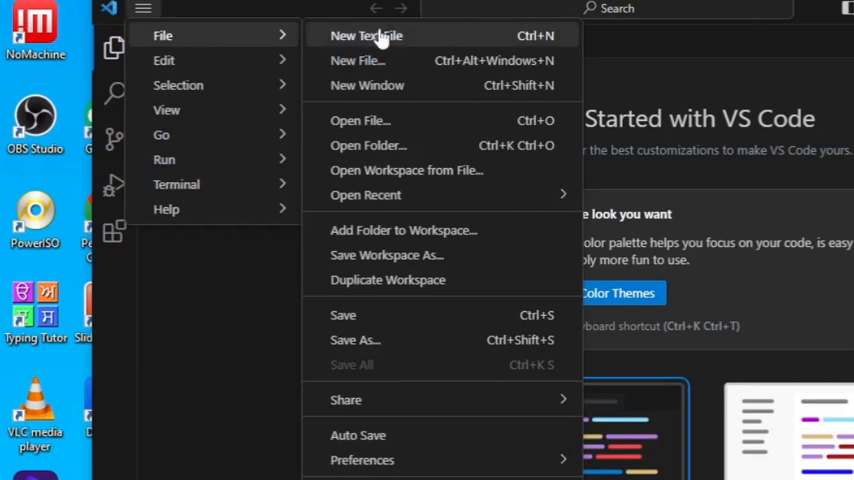
pyautogui.click(366, 36)
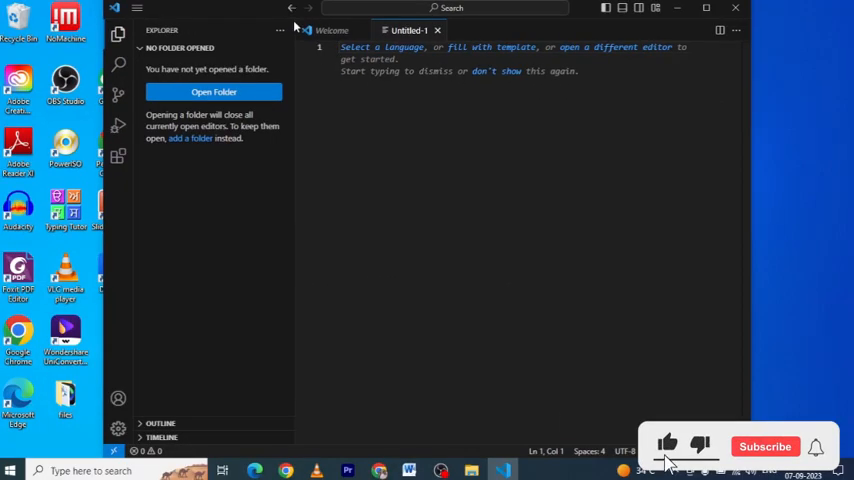
pyautogui.click(764, 446)
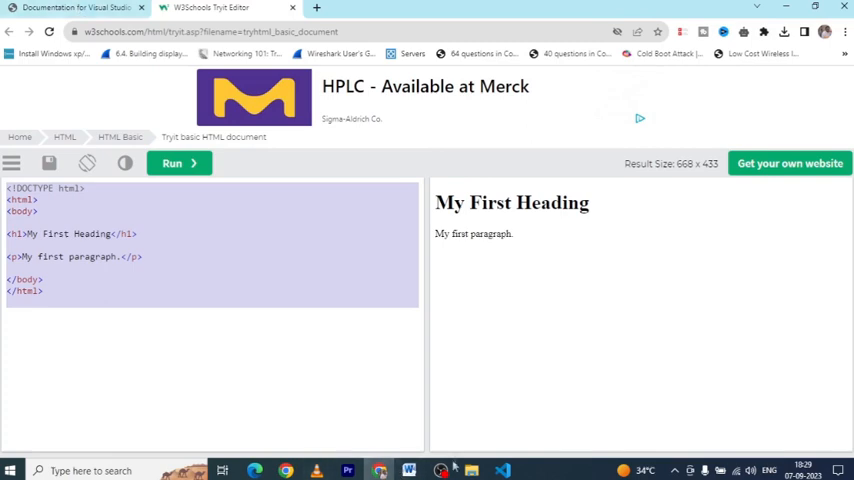
# Paste the copied 'My First Heading' HTML example into Untitled-1 in VS Code
pyautogui.click(502, 470)
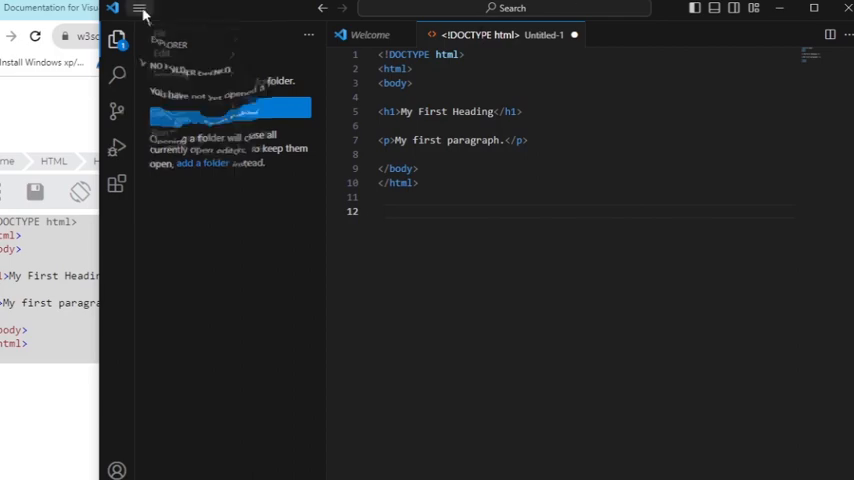
# Save the file to the Desktop as an HTML file named 'first' via Save As
pyautogui.click(140, 8)
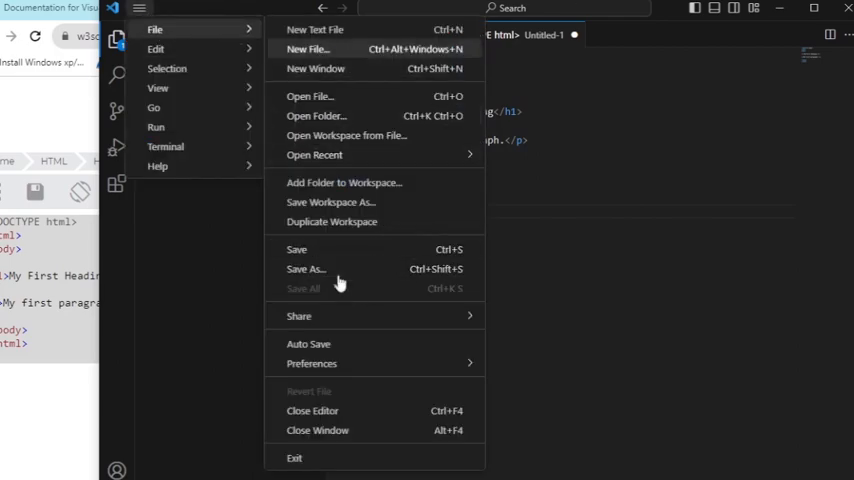
pyautogui.click(306, 268)
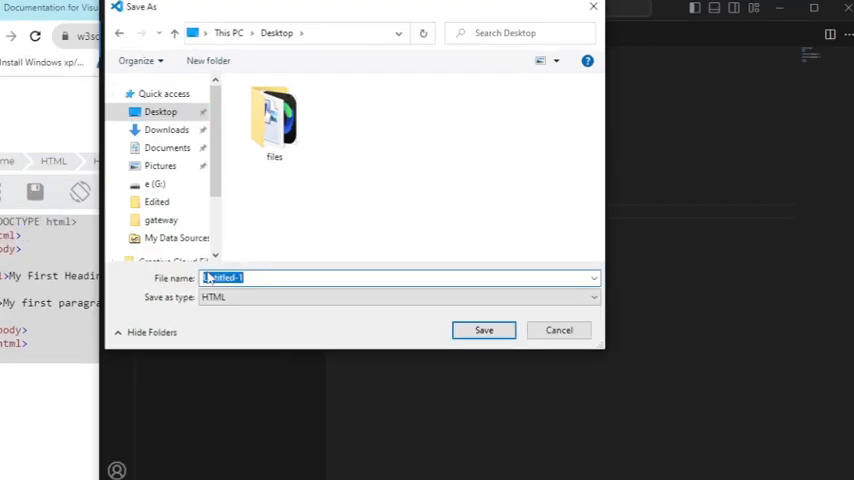
pyautogui.write('first')
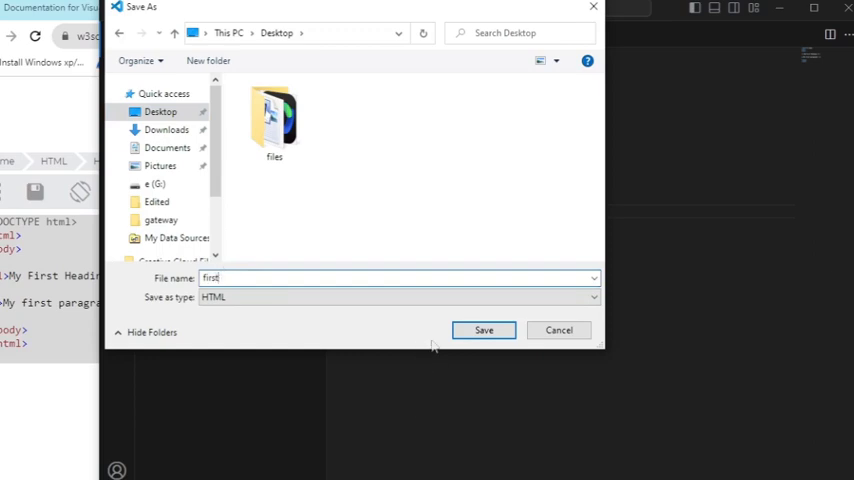
pyautogui.click(482, 330)
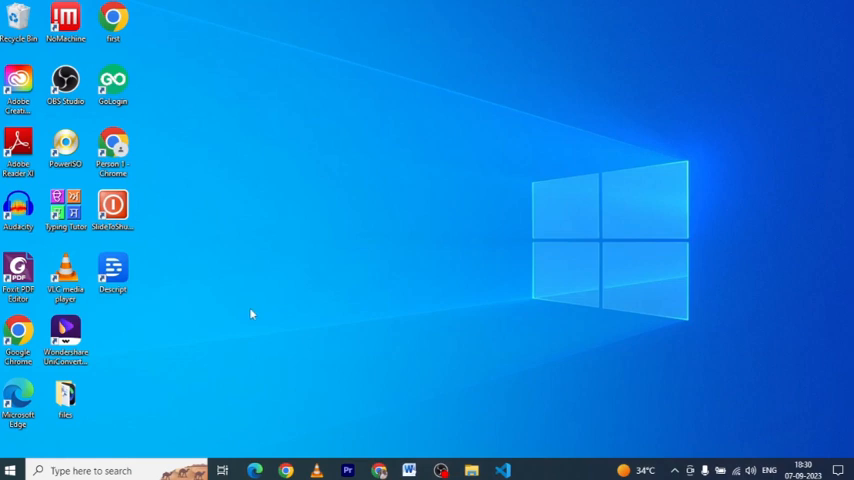
# Open first.html from the desktop with Google Chrome to render the heading and paragraph
pyautogui.rightClick(112, 20)
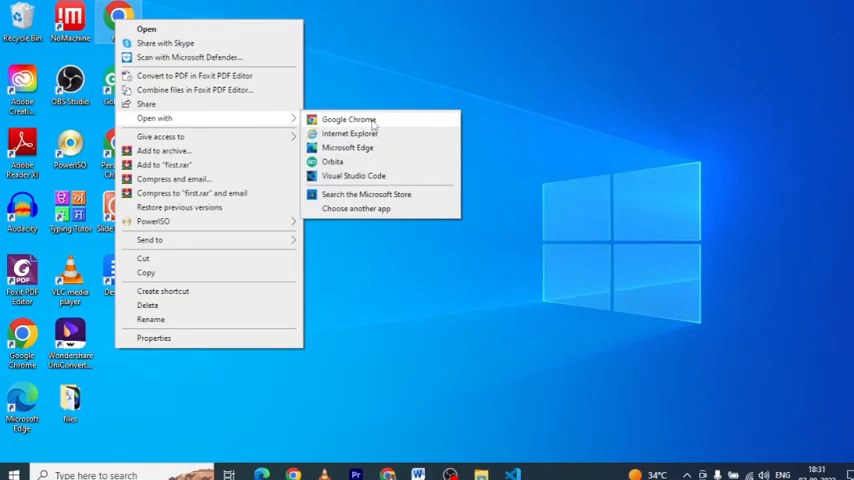
pyautogui.click(348, 120)
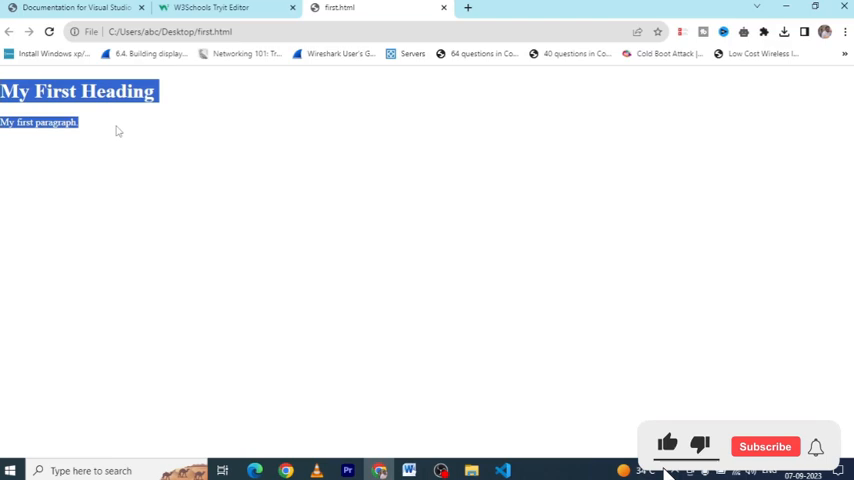
pyautogui.click(764, 446)
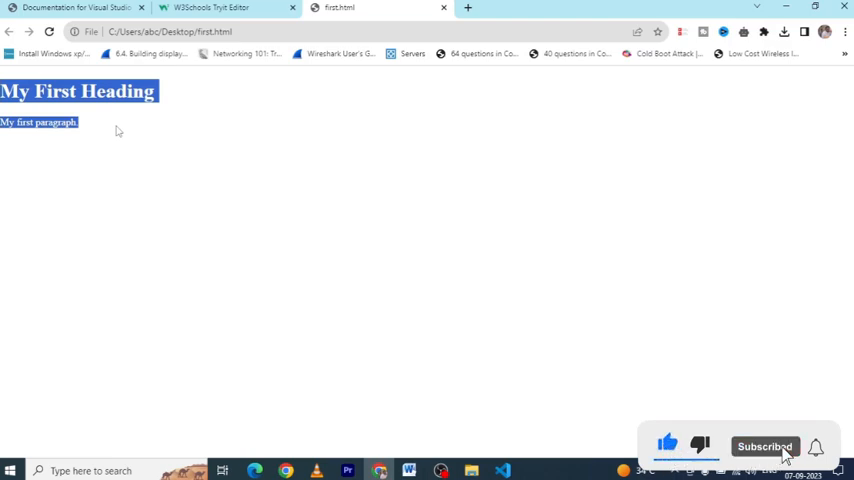